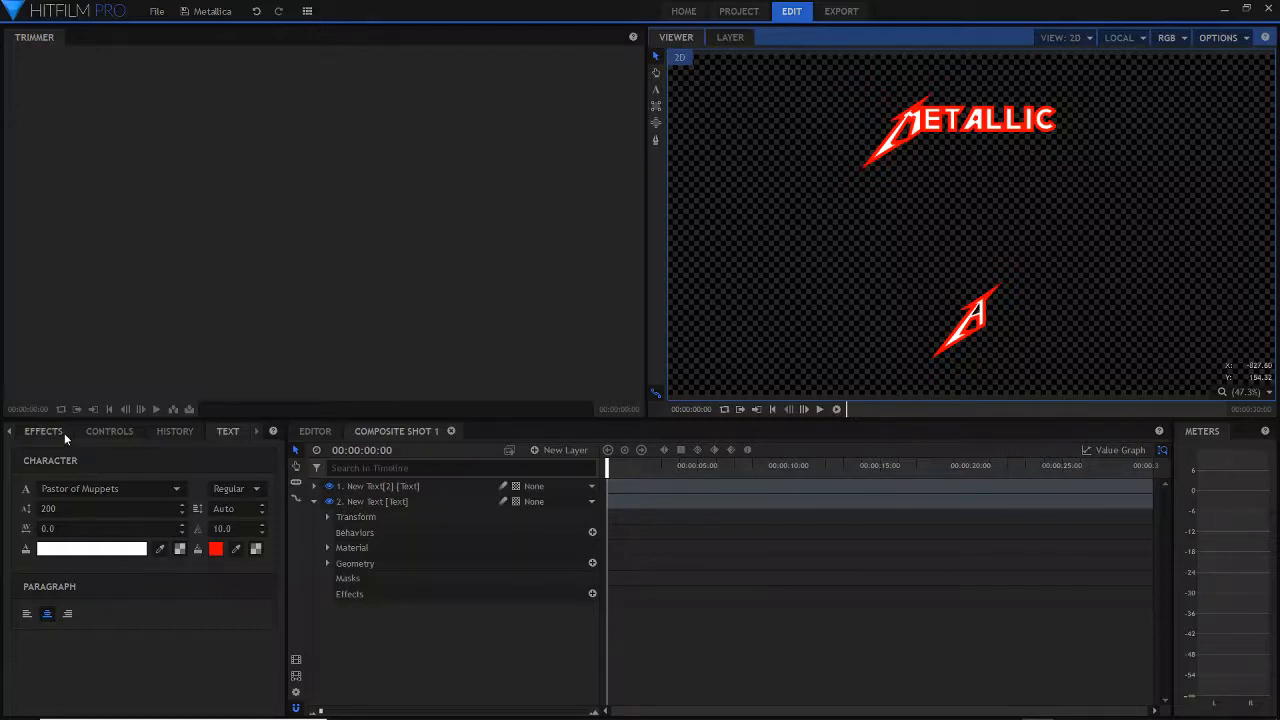
# - Search the effects library for 'mirr', find nothing, and switch to the layer's property controls
pyautogui.click(44, 432)
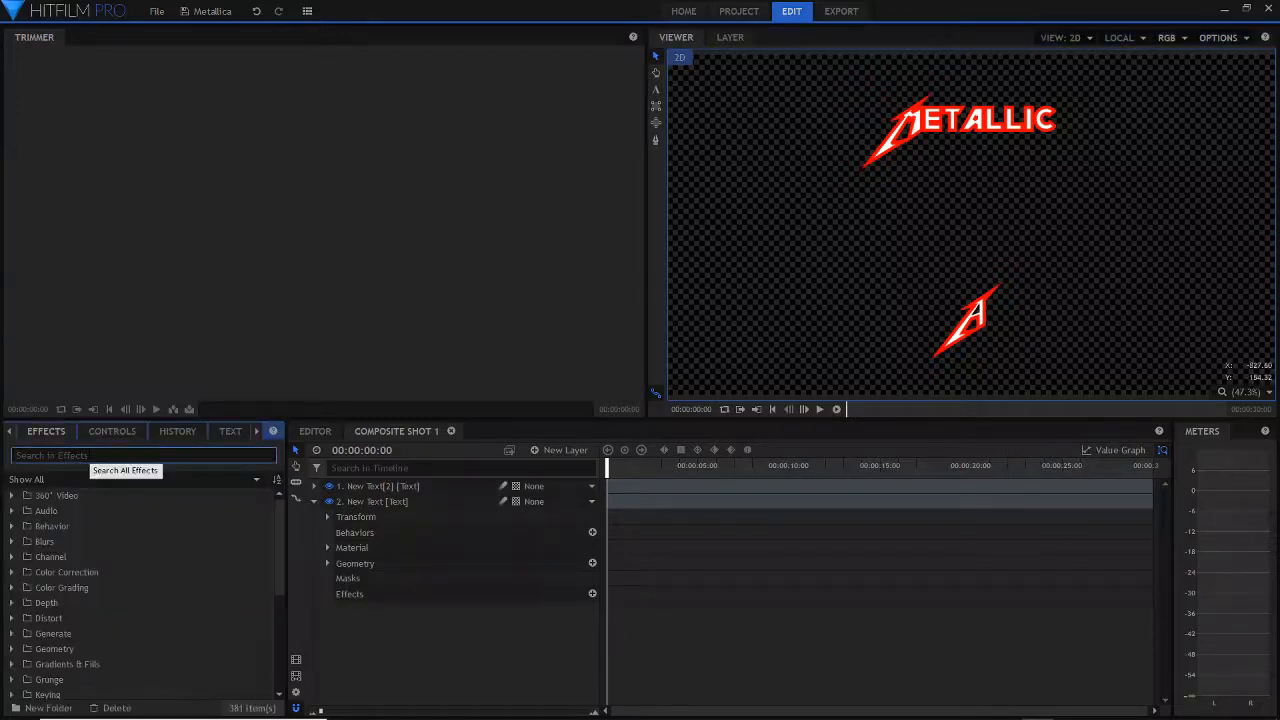
pyautogui.write('mirr')
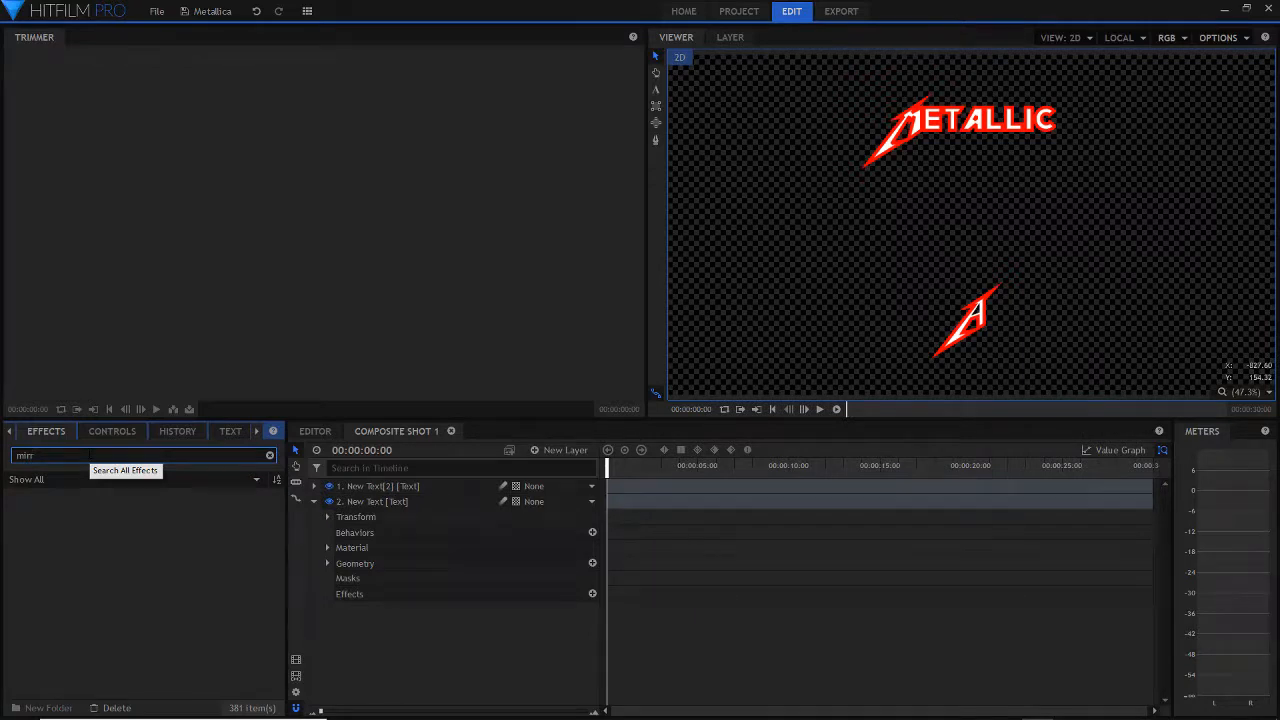
pyautogui.click(268, 456)
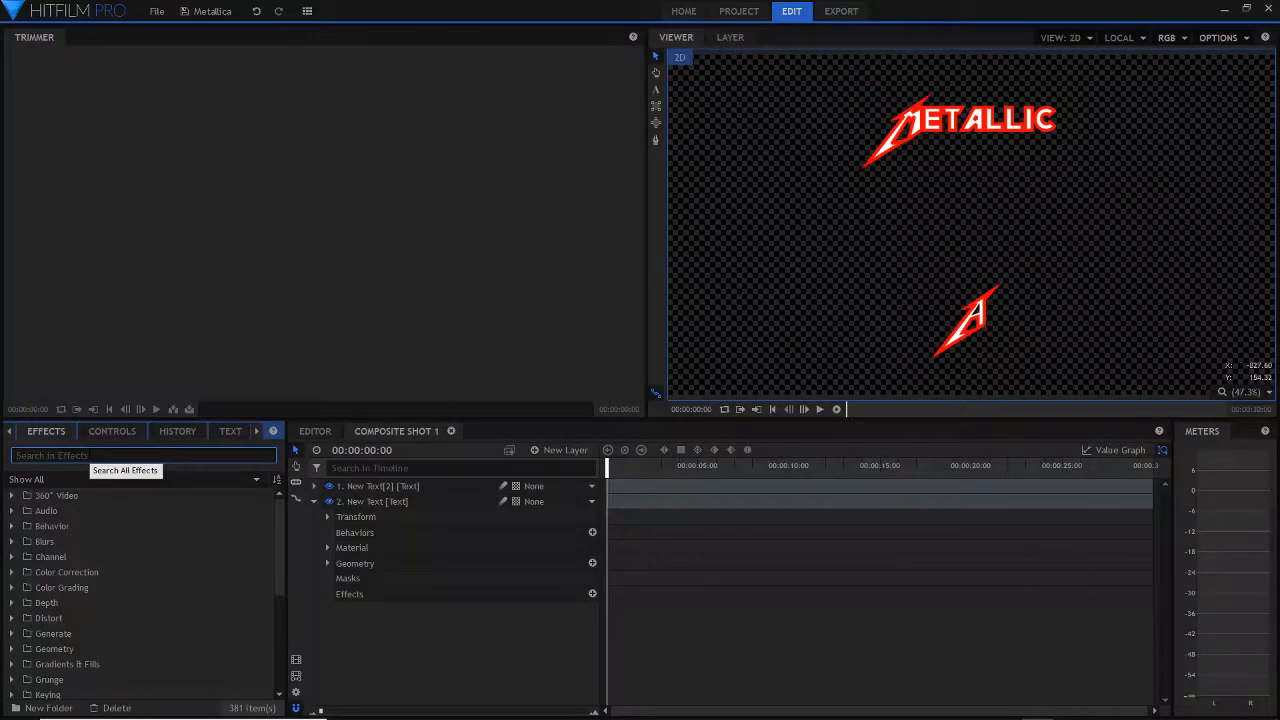
pyautogui.click(112, 432)
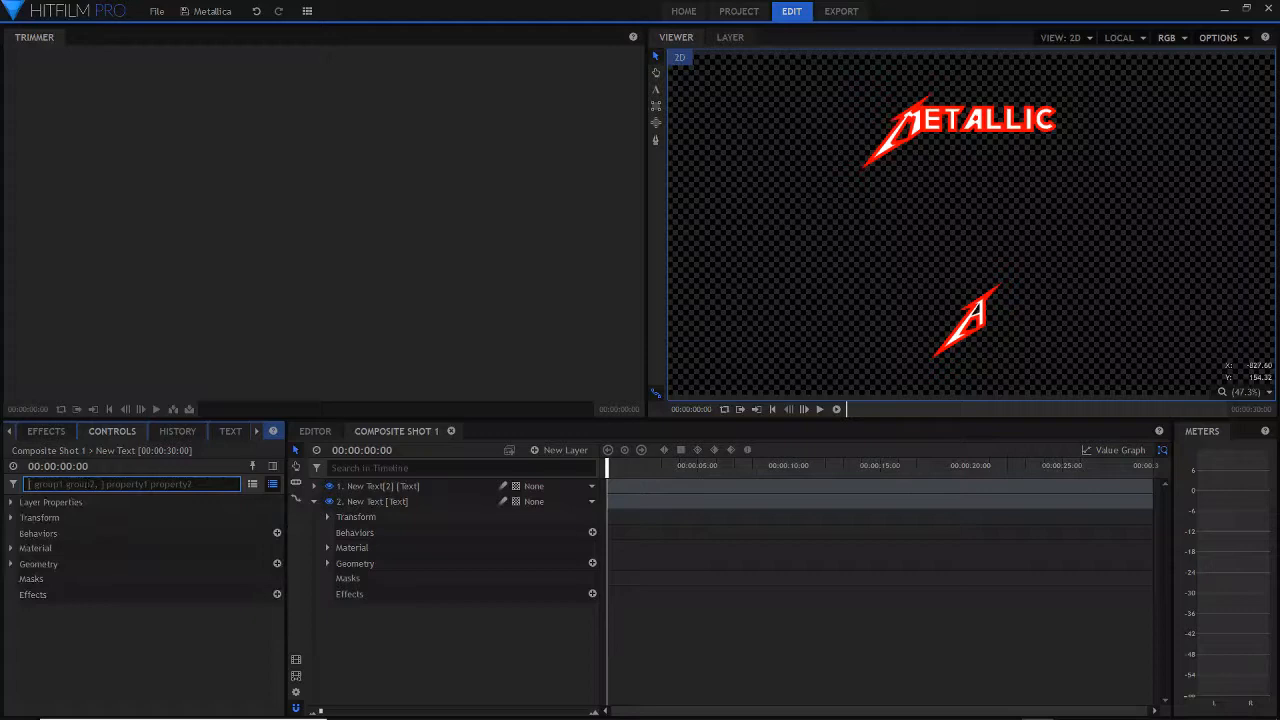
pyautogui.moveTo(16, 524)
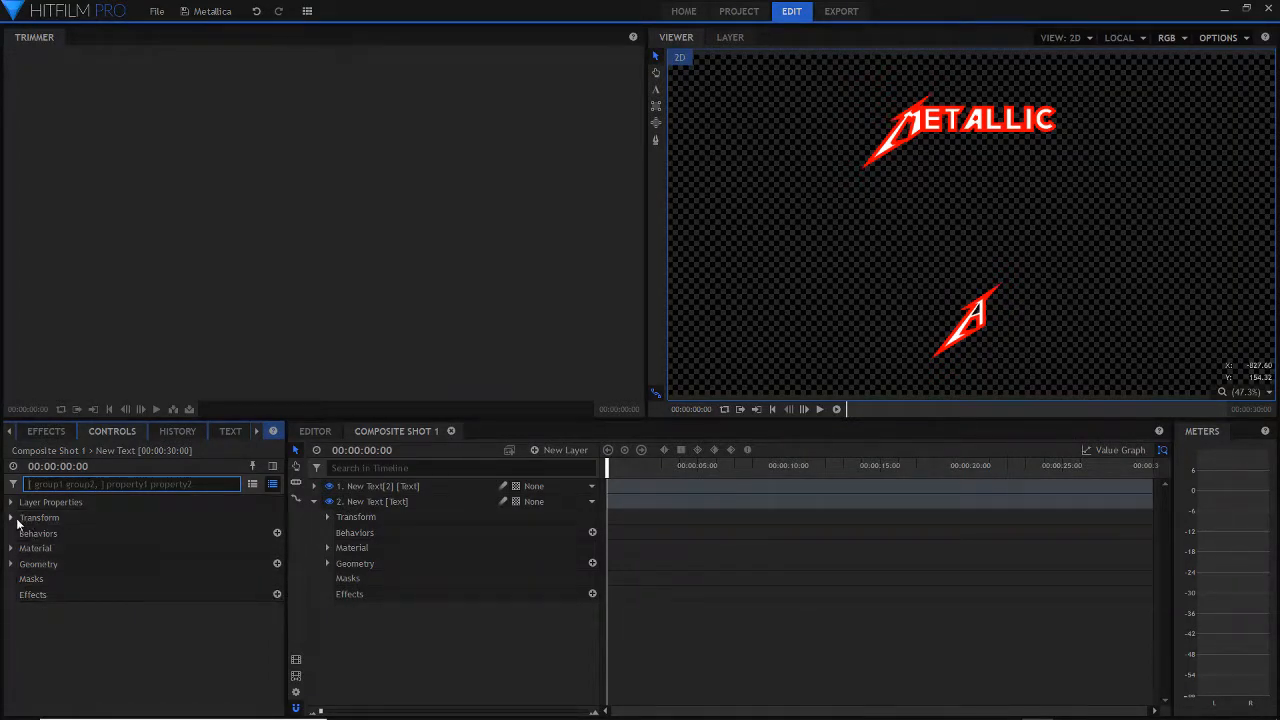
pyautogui.moveTo(920, 288)
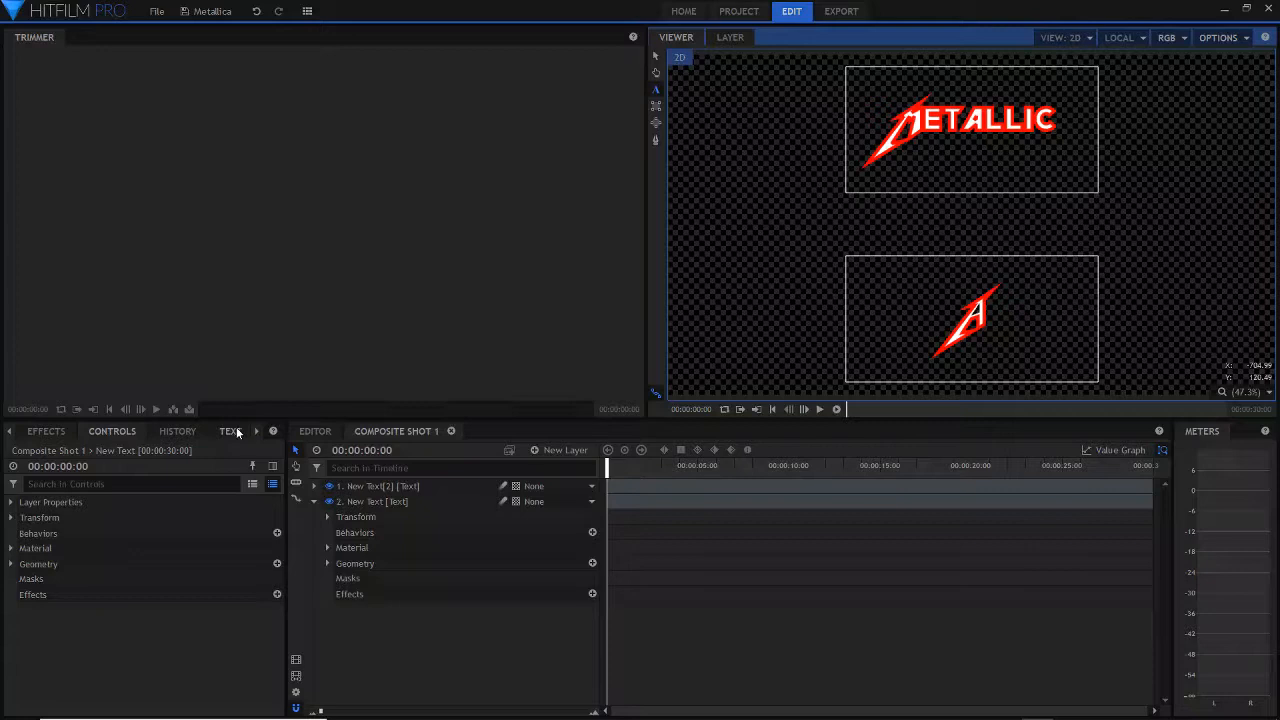
# - Show the Character panel with Pastor of Muppets font at size 200
pyautogui.click(228, 432)
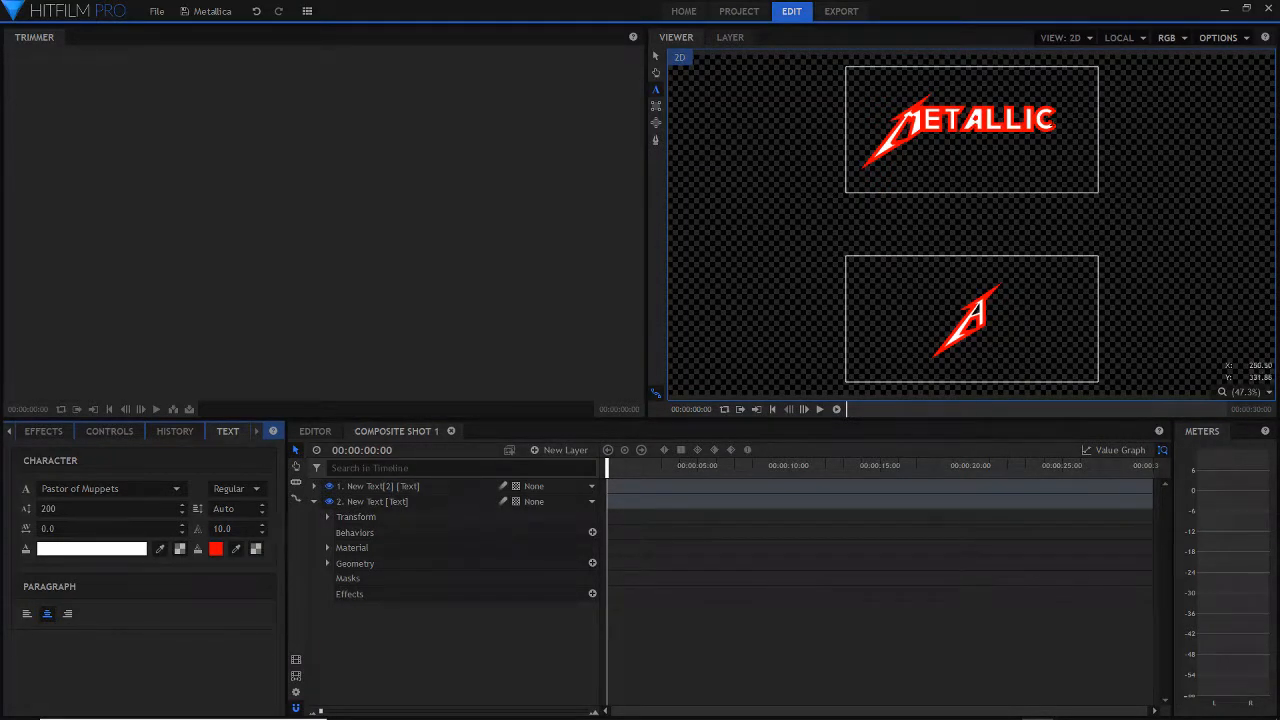
# - Enter the METALLIC title, type 'A', then select the separate letter A layer
pyautogui.click(380, 486)
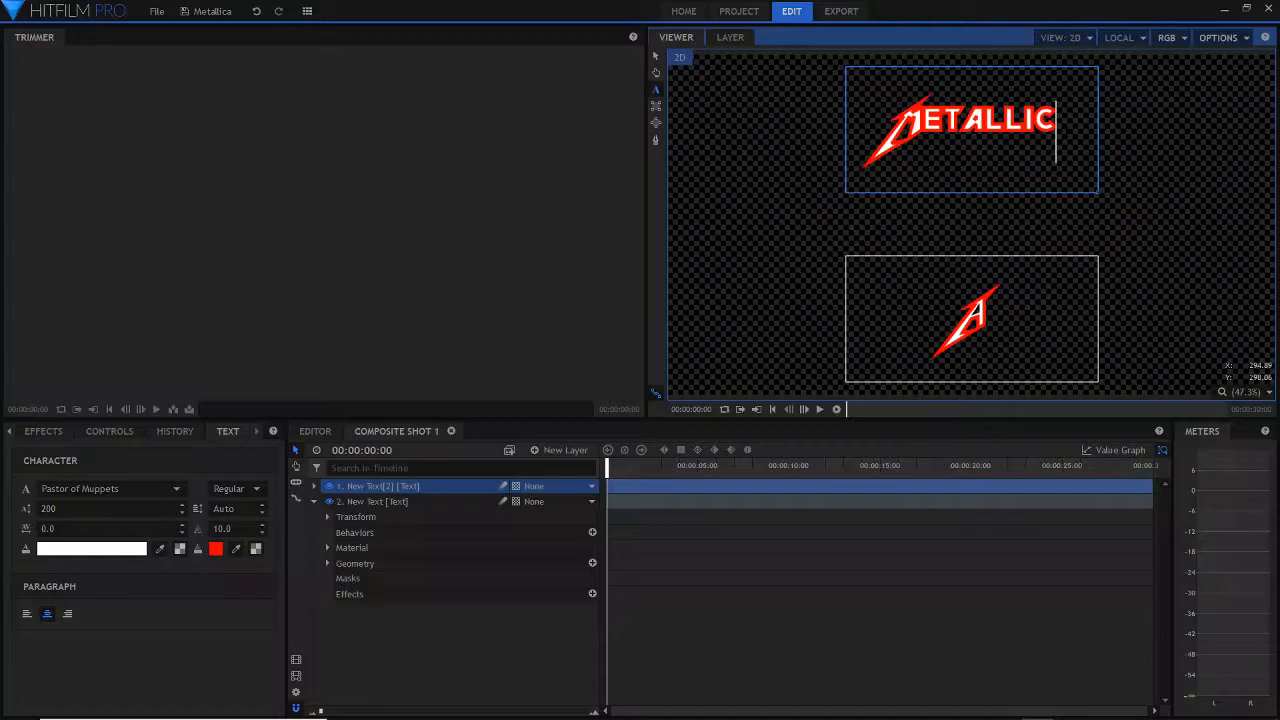
pyautogui.write('A')
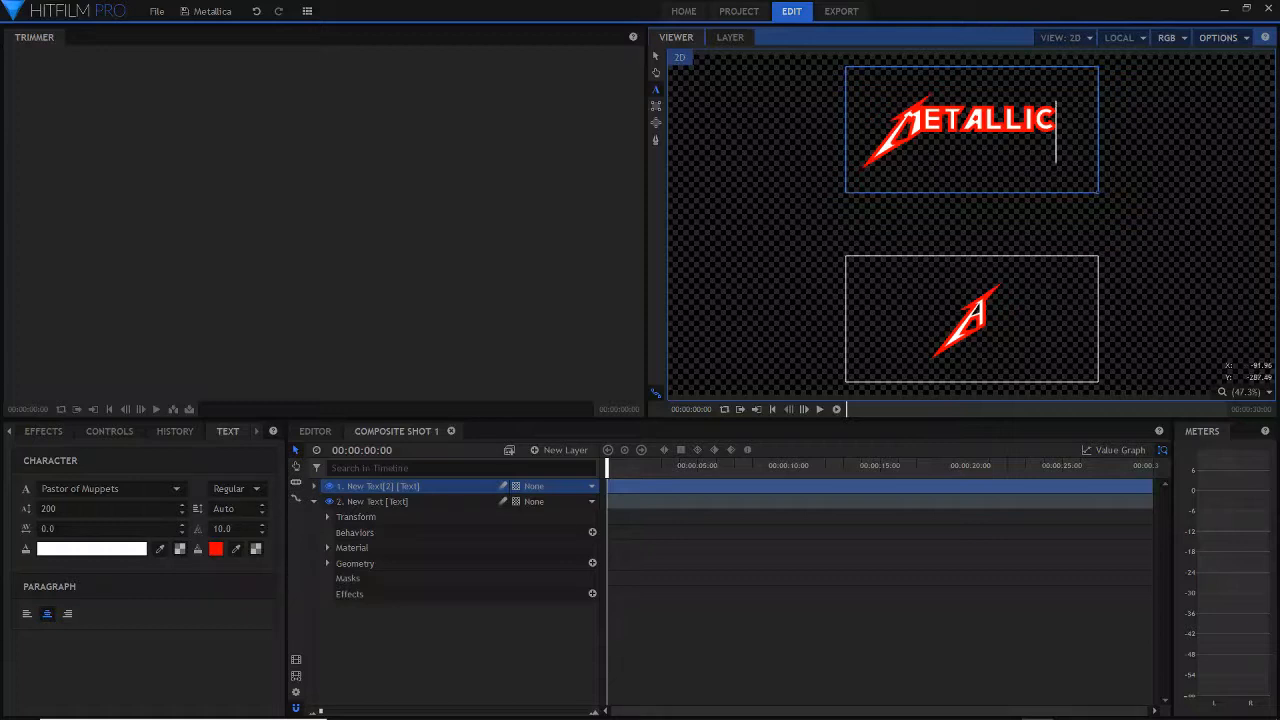
pyautogui.click(378, 502)
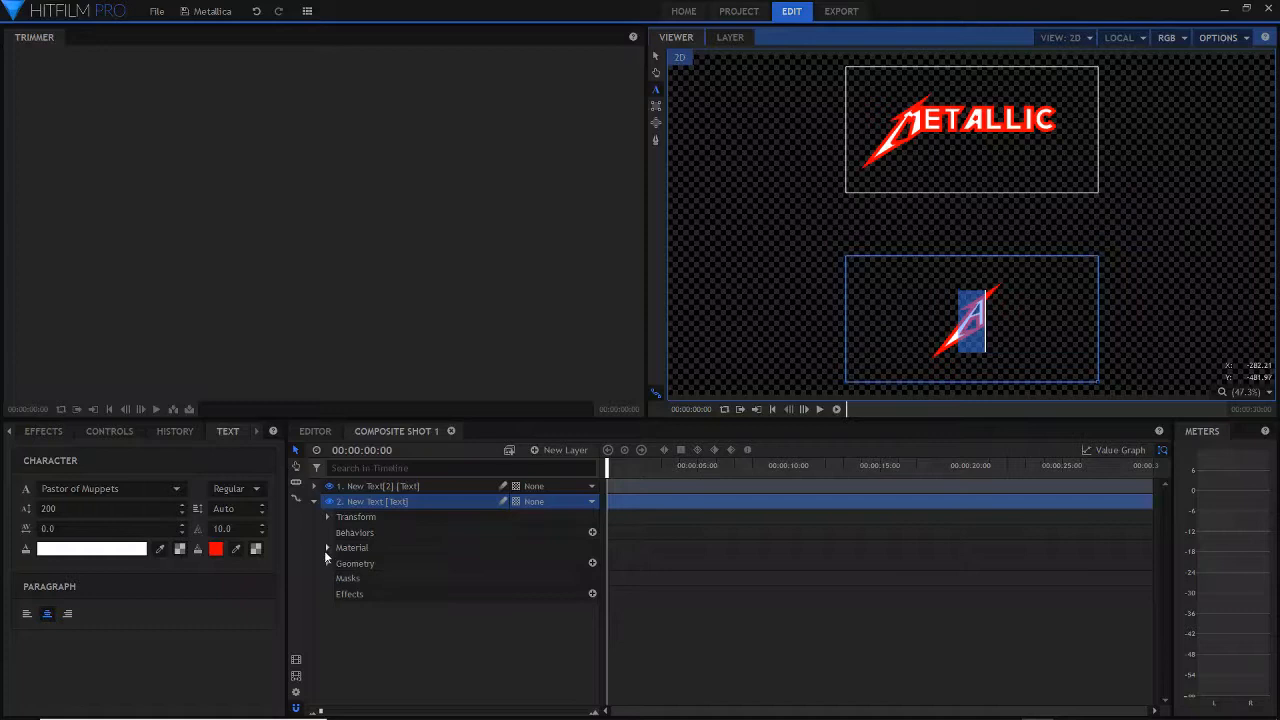
pyautogui.click(328, 516)
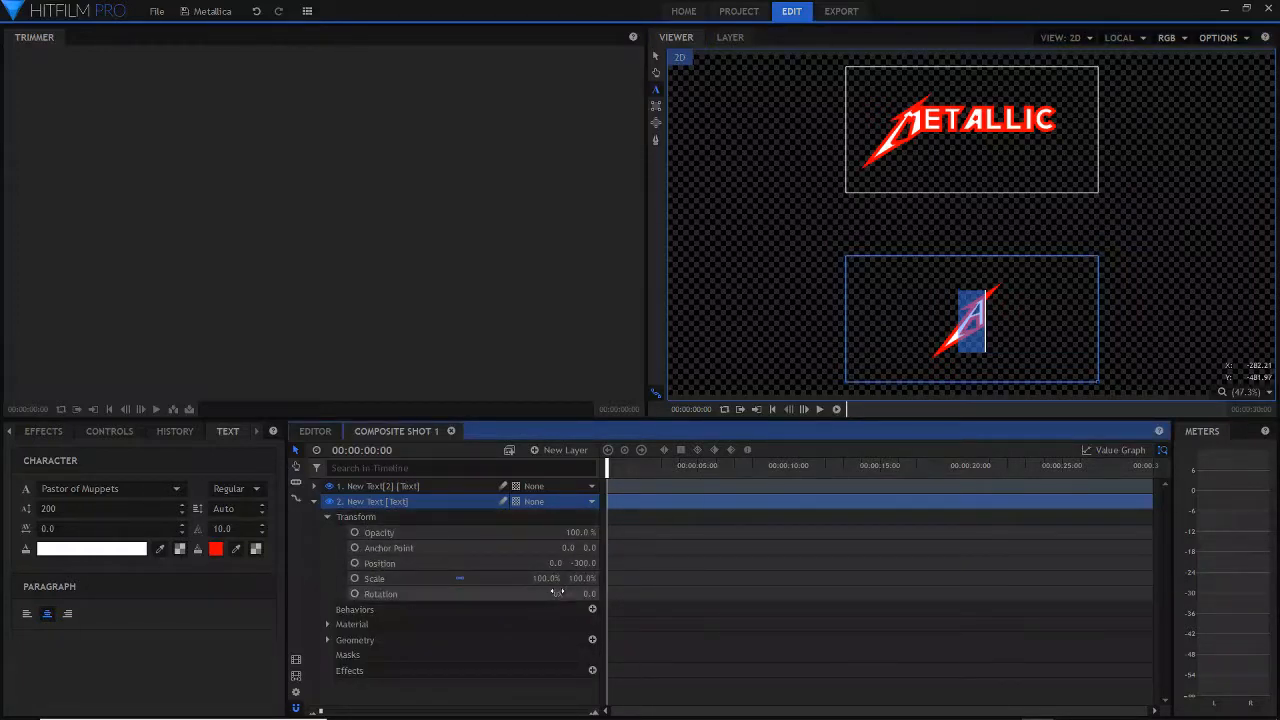
pyautogui.click(588, 592)
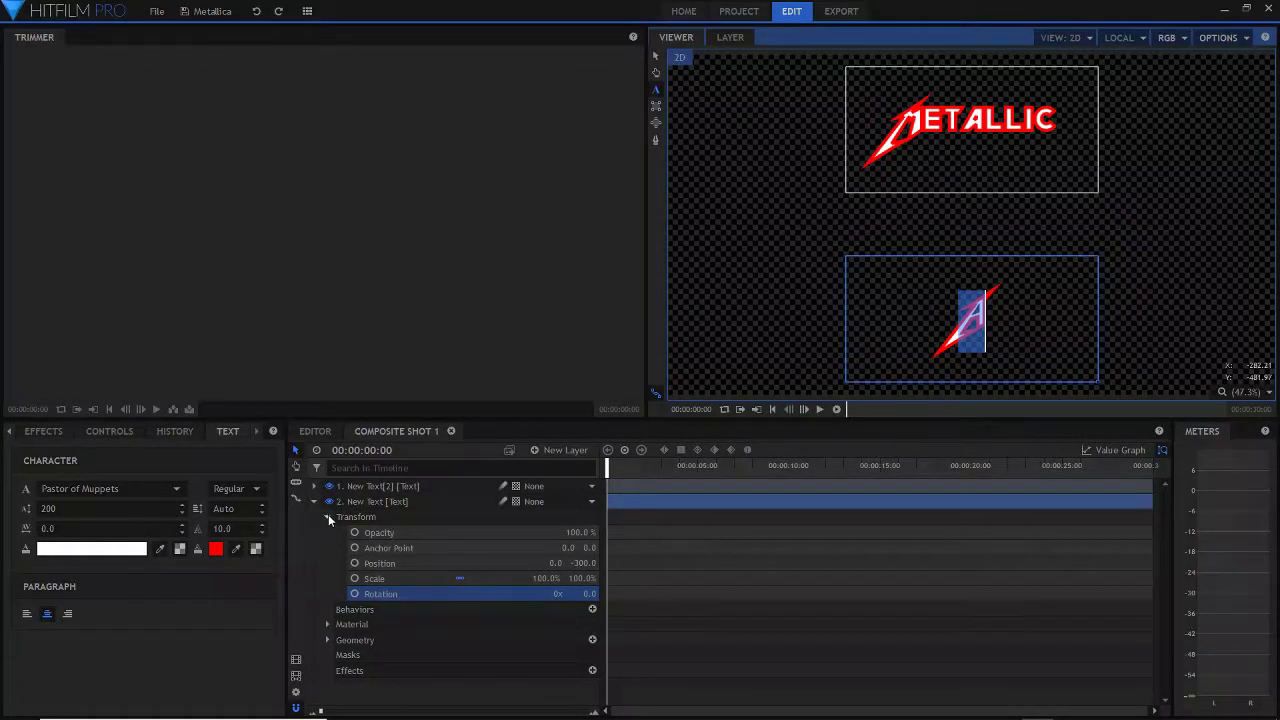
pyautogui.click(328, 516)
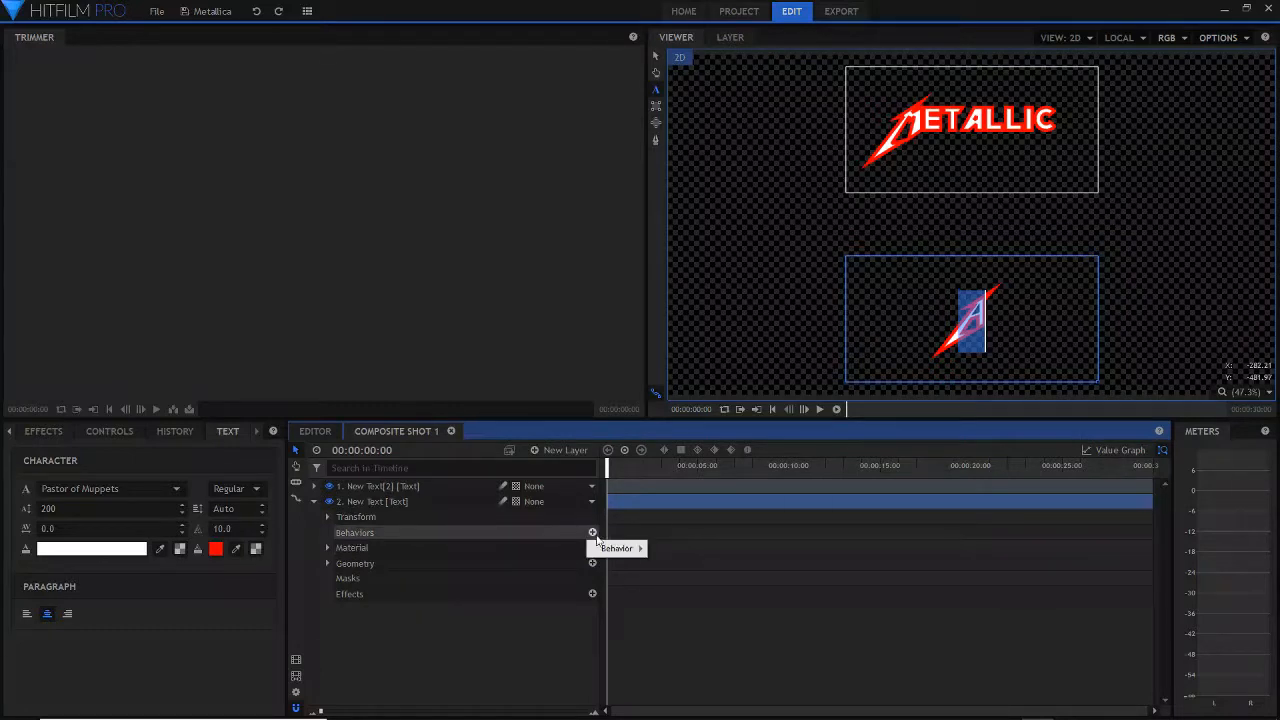
pyautogui.click(616, 548)
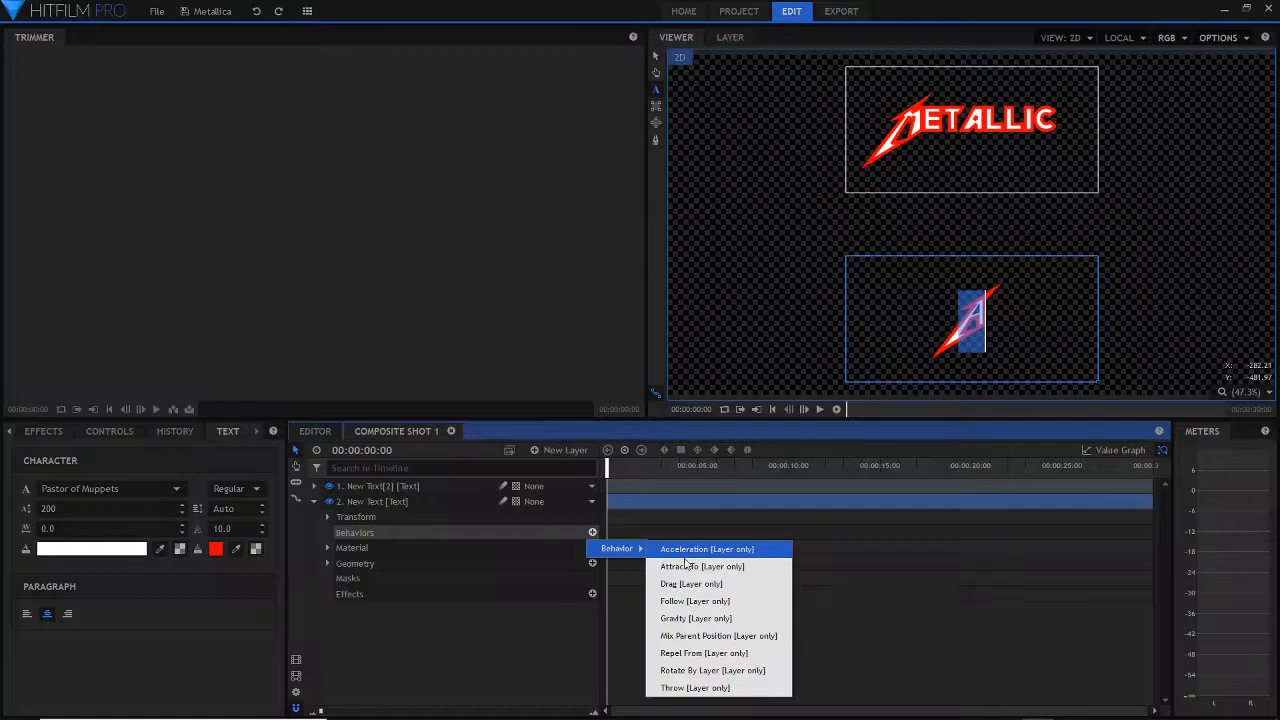
pyautogui.click(708, 670)
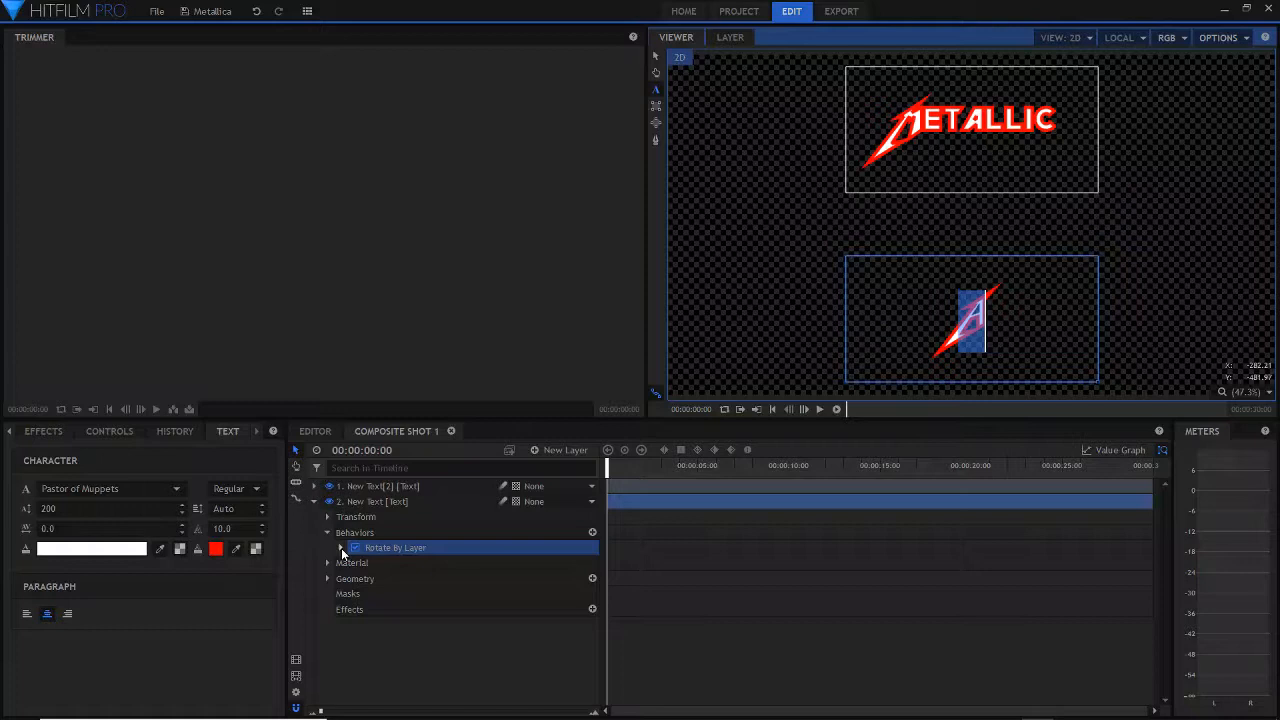
pyautogui.click(340, 548)
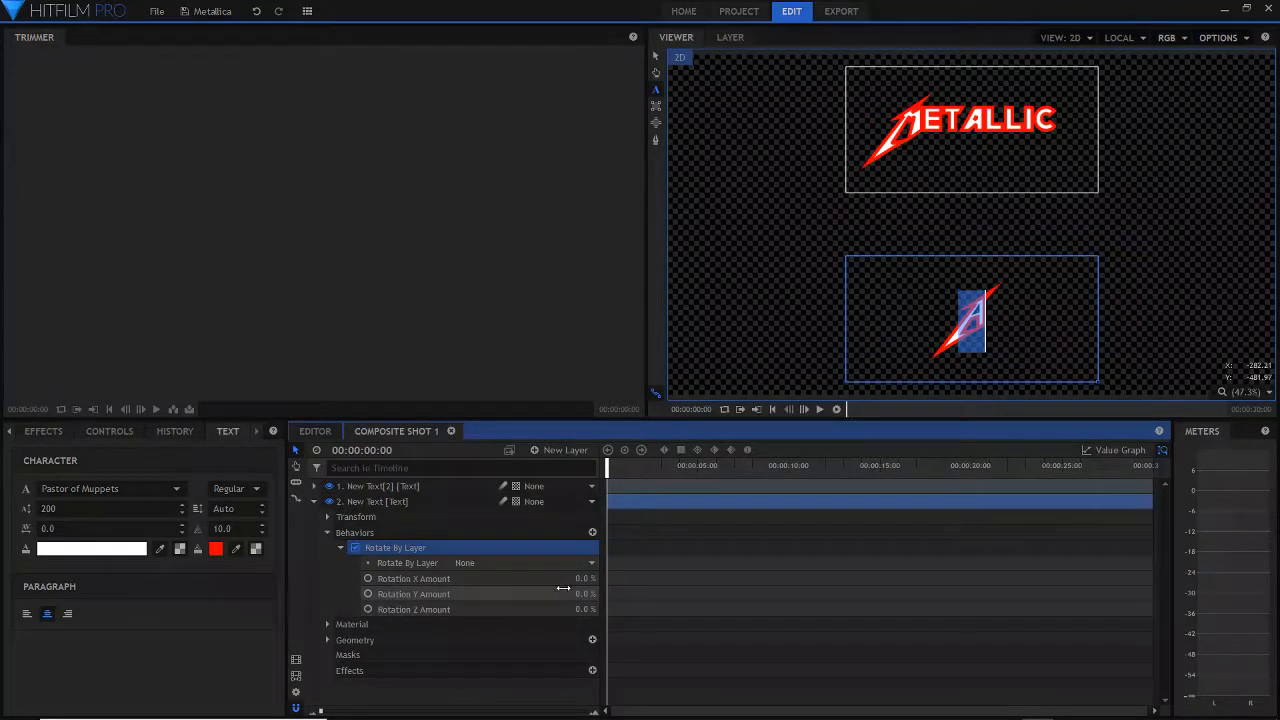
pyautogui.moveTo(564, 592)
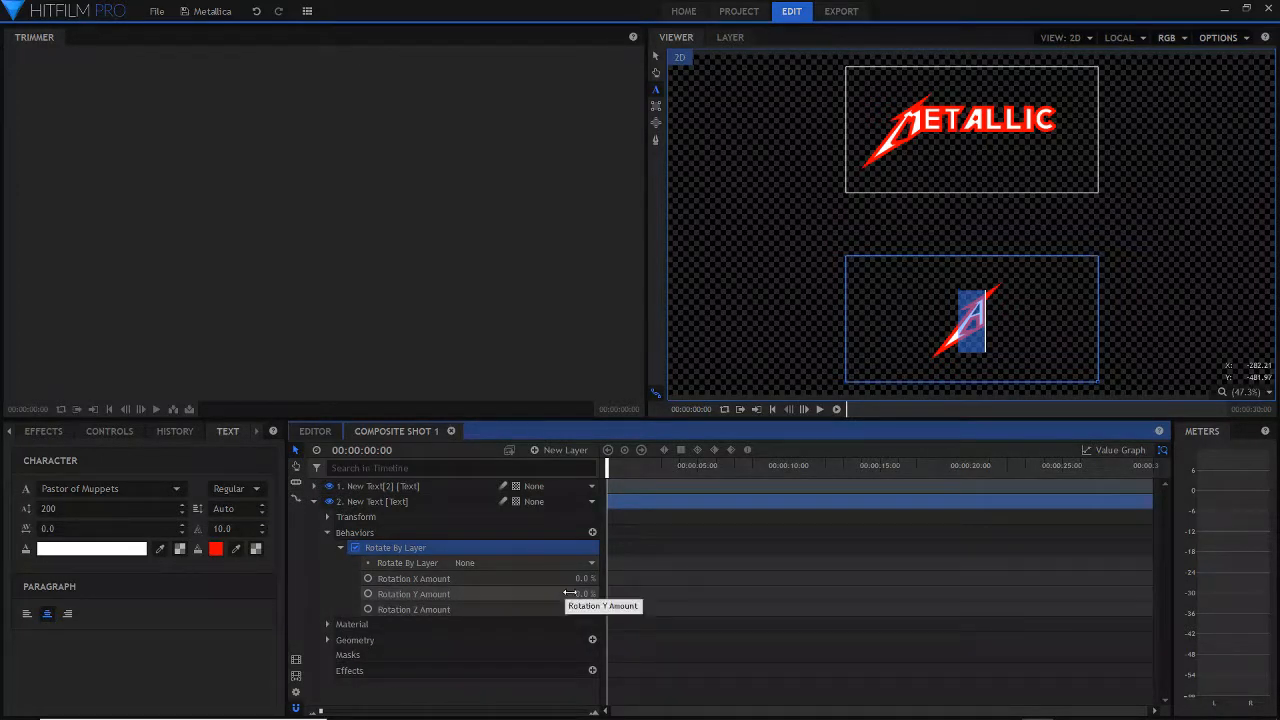
pyautogui.click(580, 594)
pyautogui.write('180')
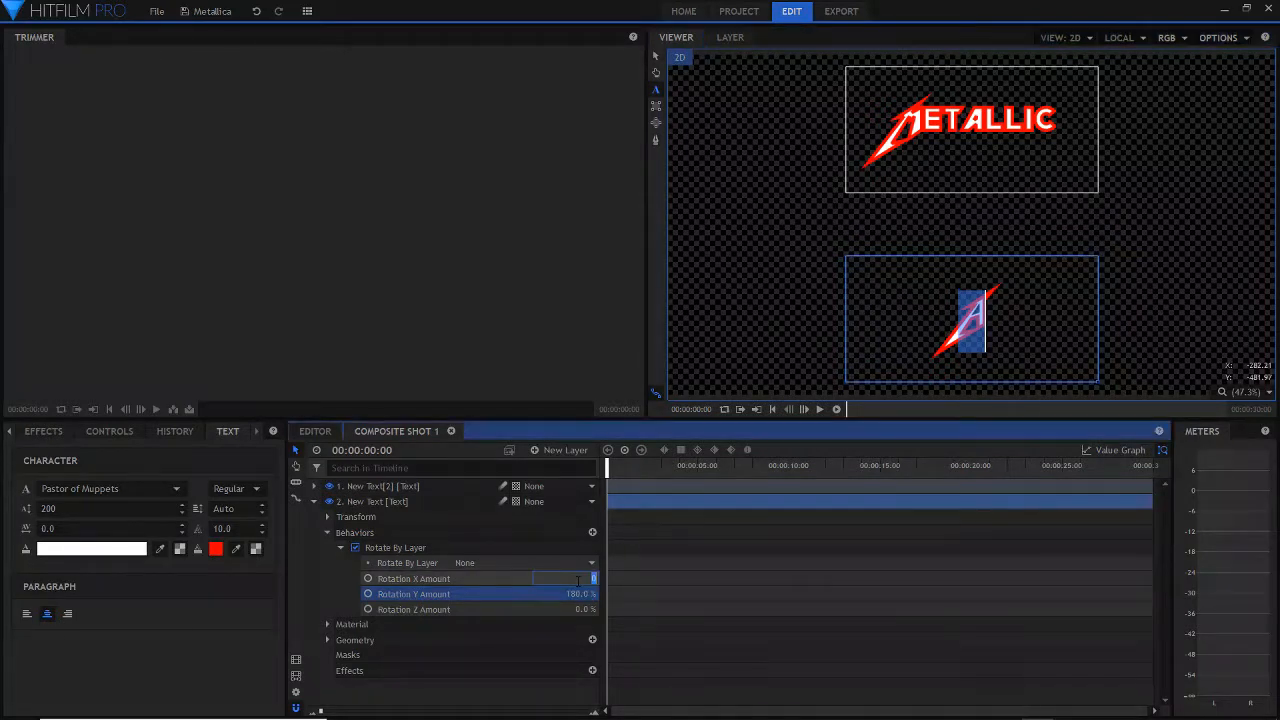
pyautogui.click(412, 578)
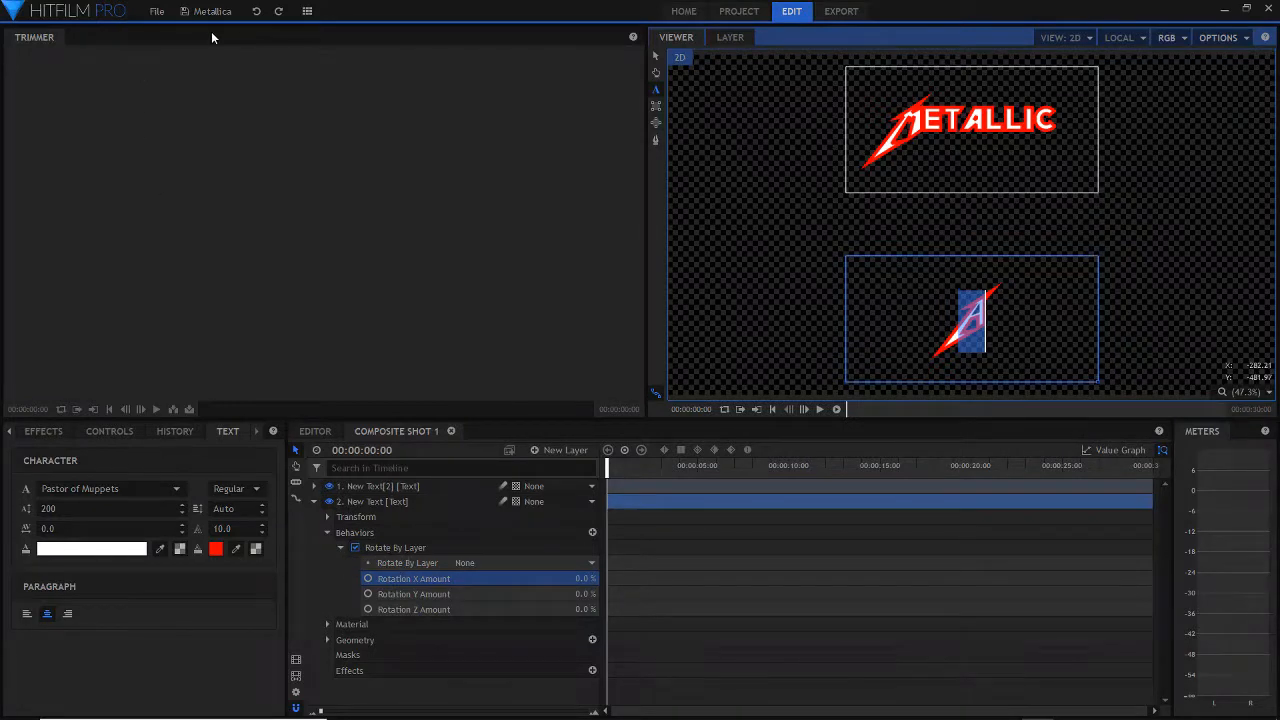
pyautogui.click(328, 532)
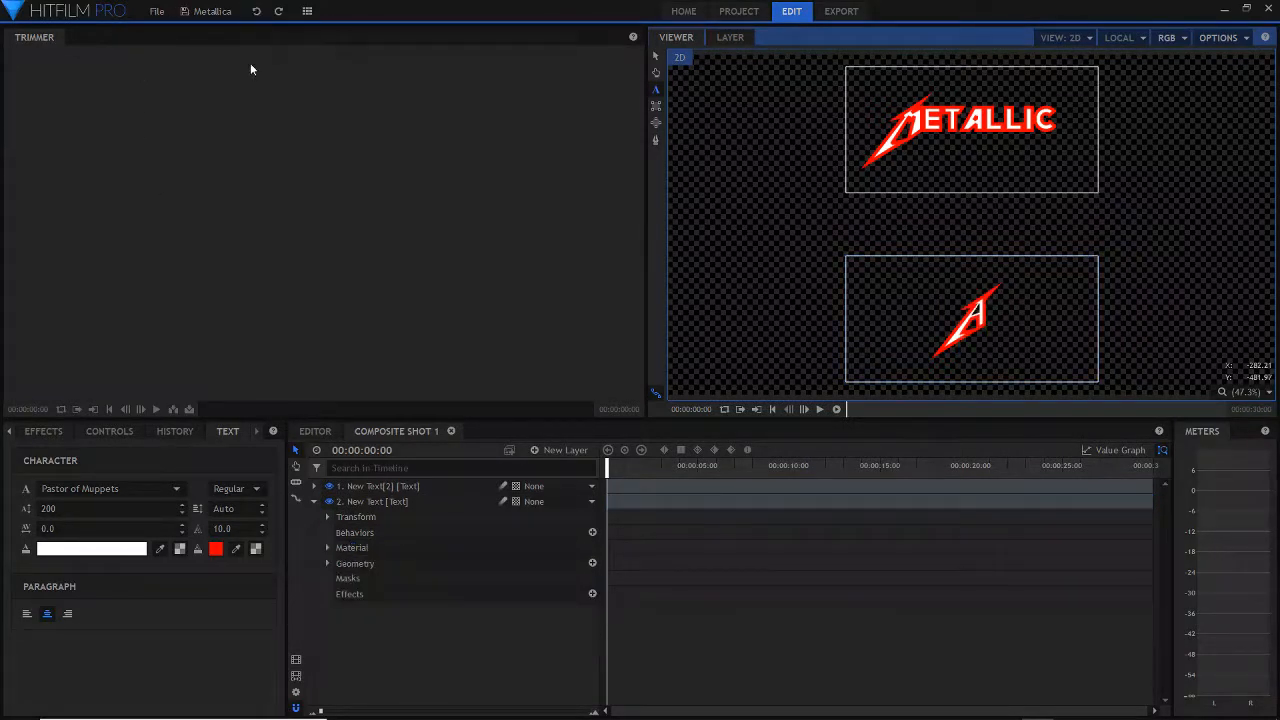
# - Reveal the A layer's Geometry Rotate values with X, Y and Z at zero
pyautogui.click(328, 548)
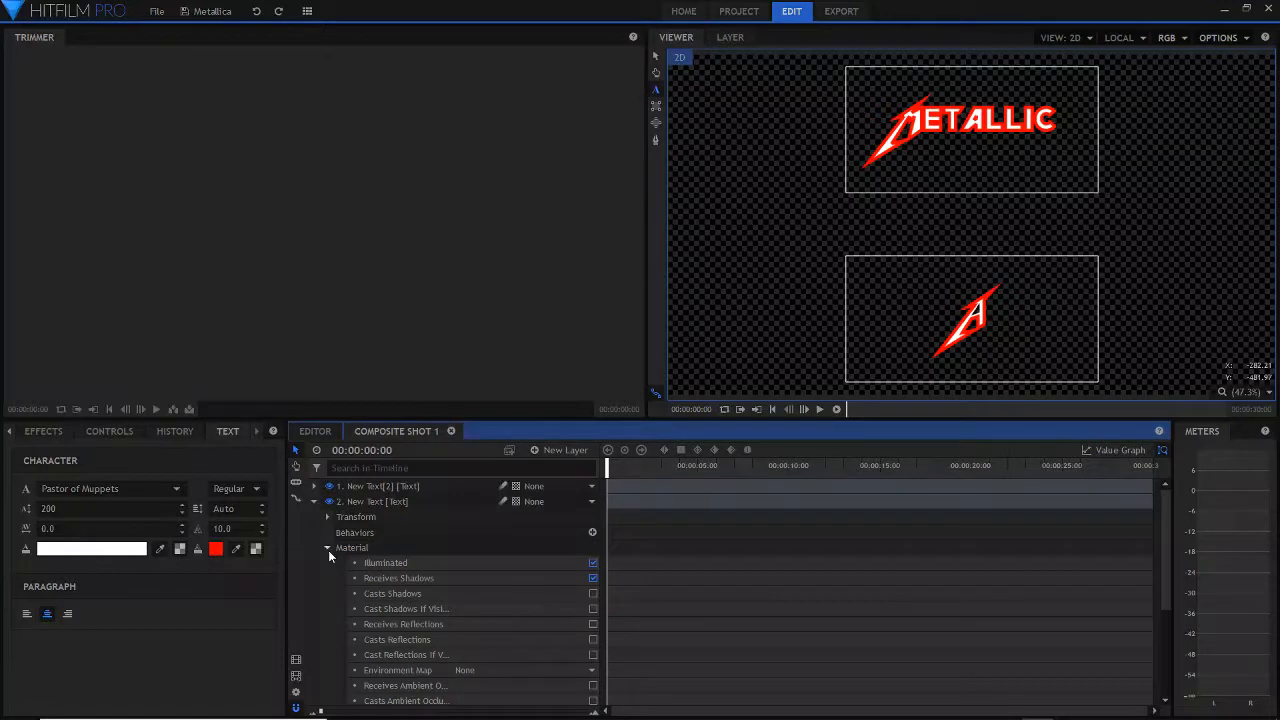
pyautogui.scroll(-3)
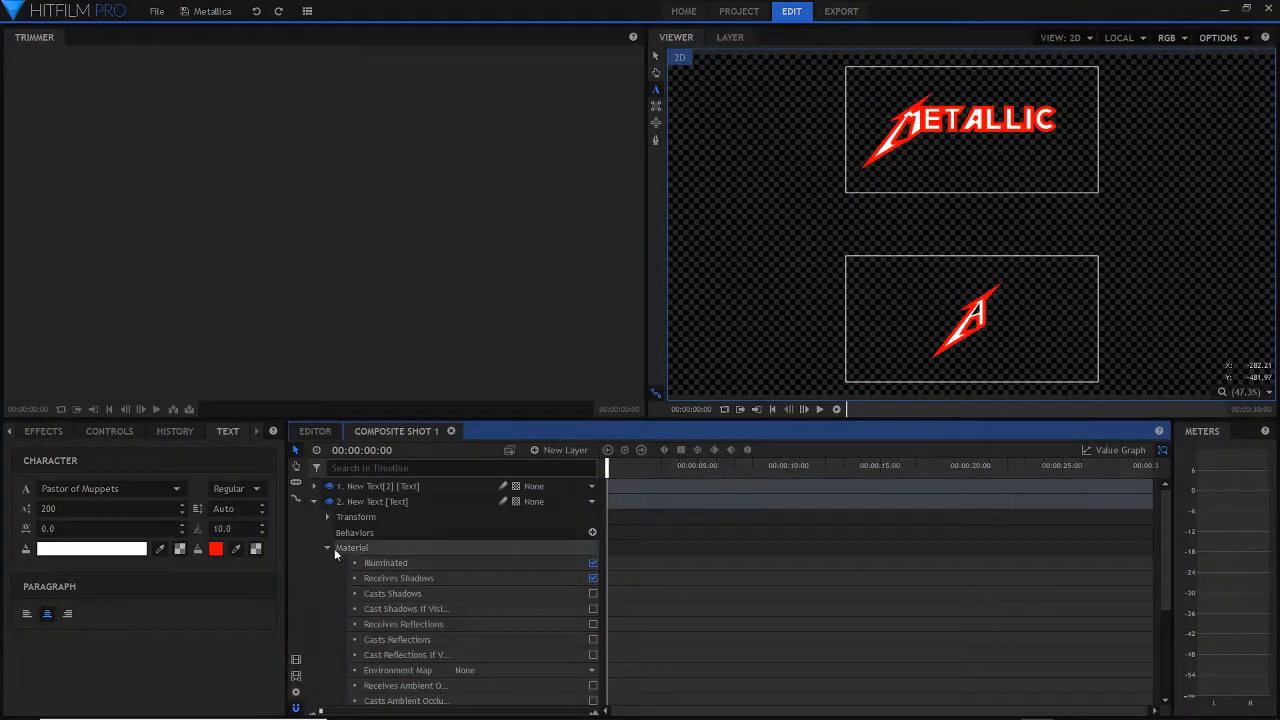
pyautogui.click(328, 548)
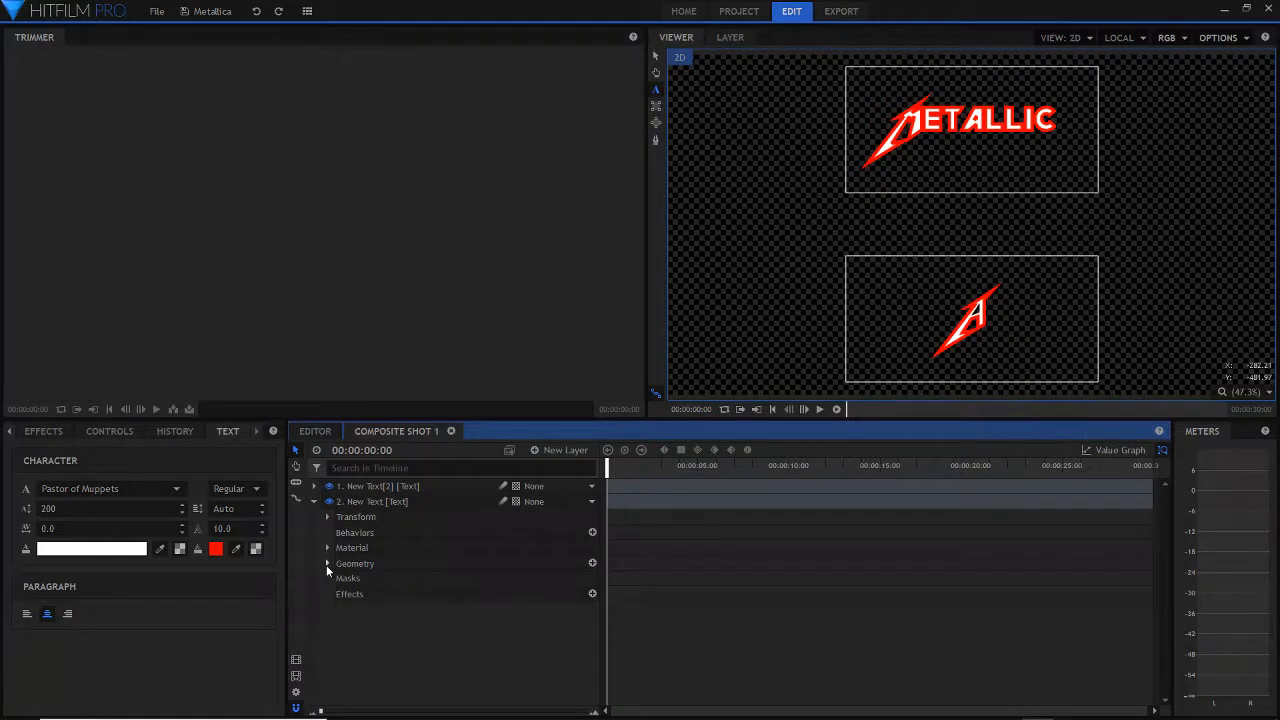
pyautogui.click(328, 564)
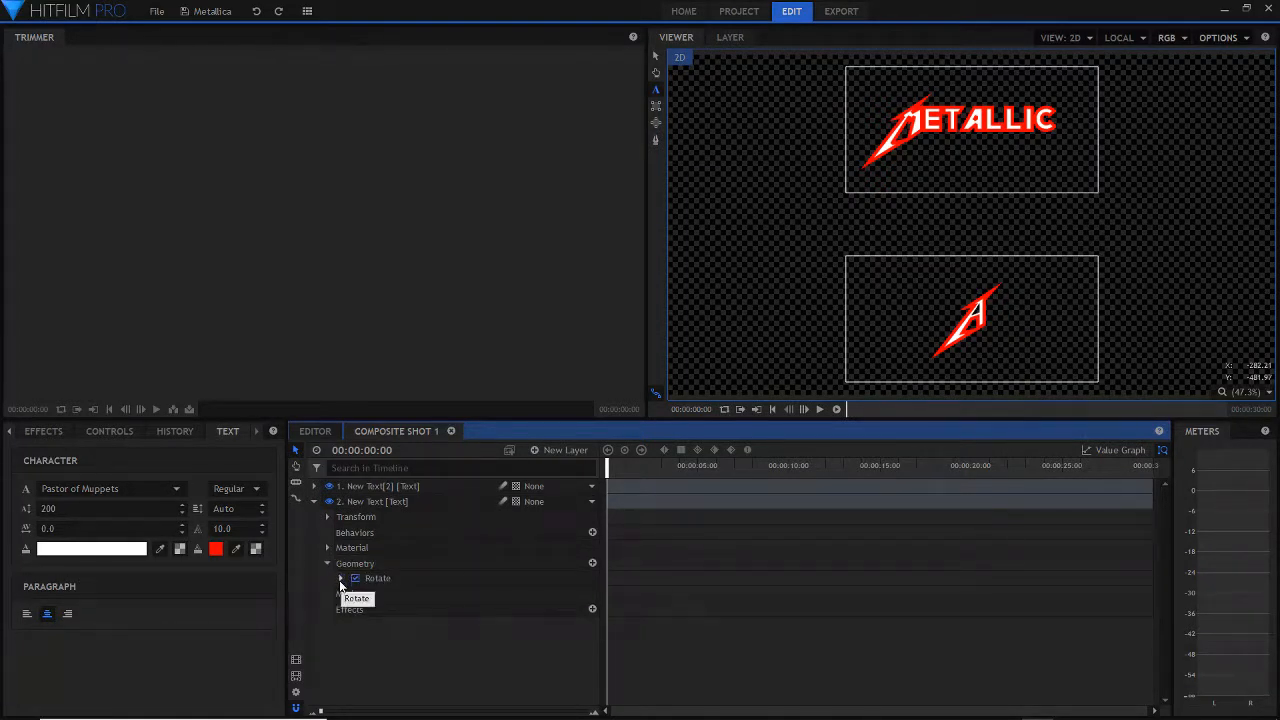
pyautogui.click(340, 578)
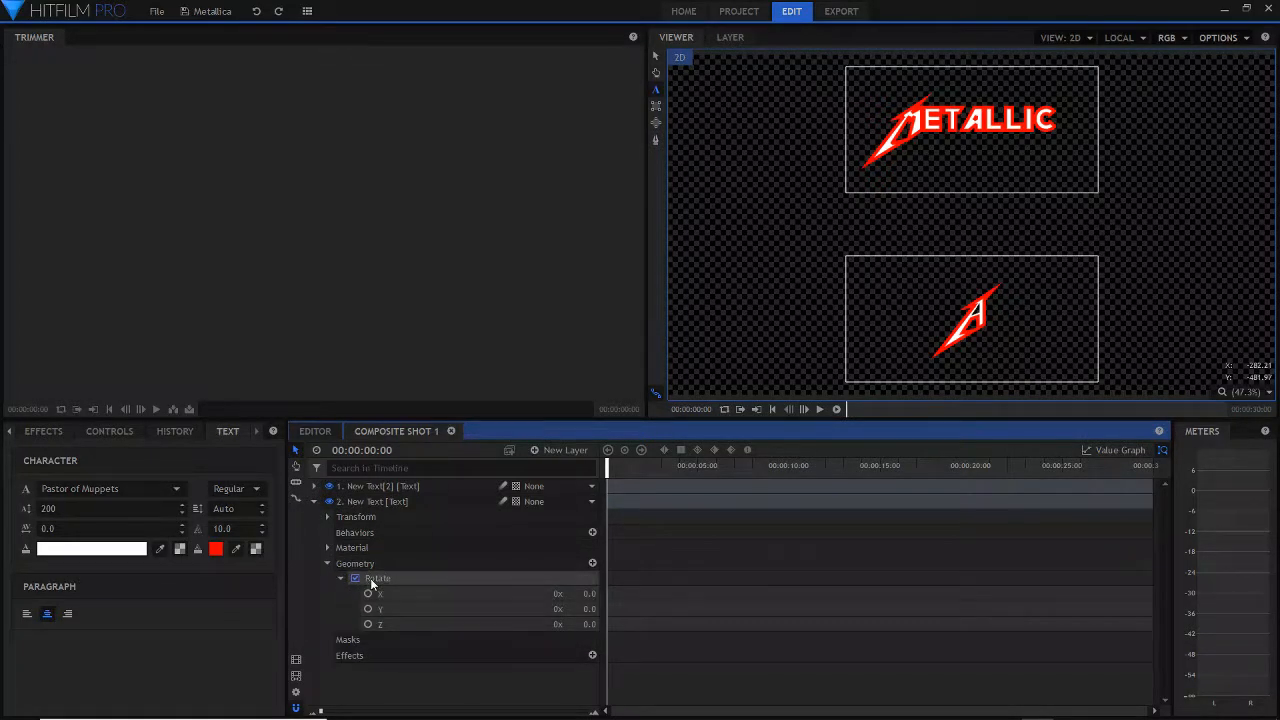
pyautogui.click(356, 578)
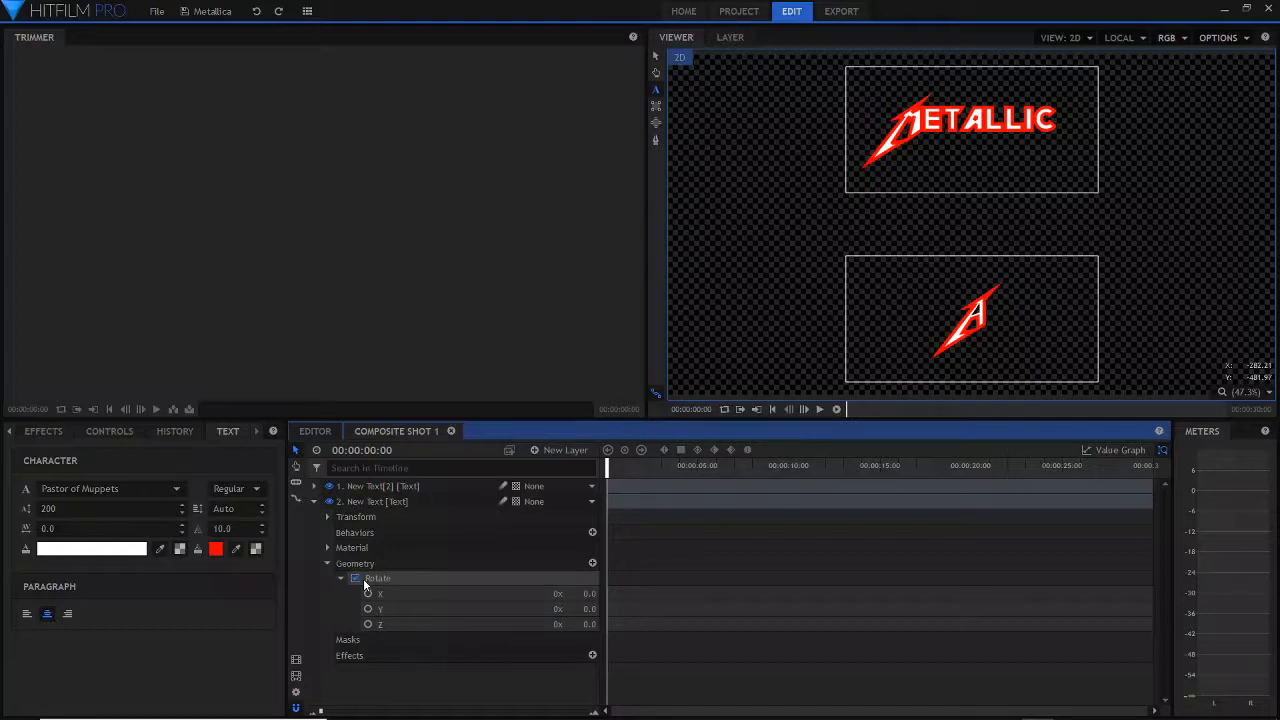
# - Set the A layer's Geometry Y rotation to 180° to mirror it
pyautogui.rightClick(376, 578)
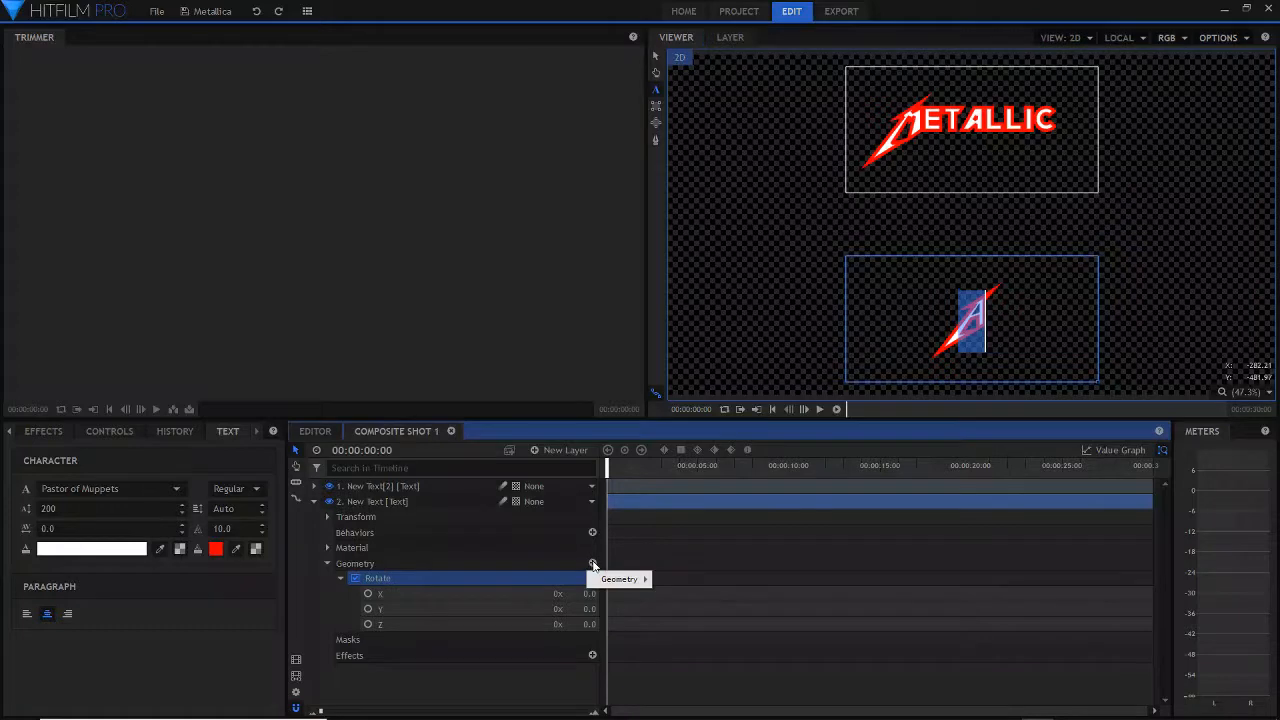
pyautogui.click(620, 578)
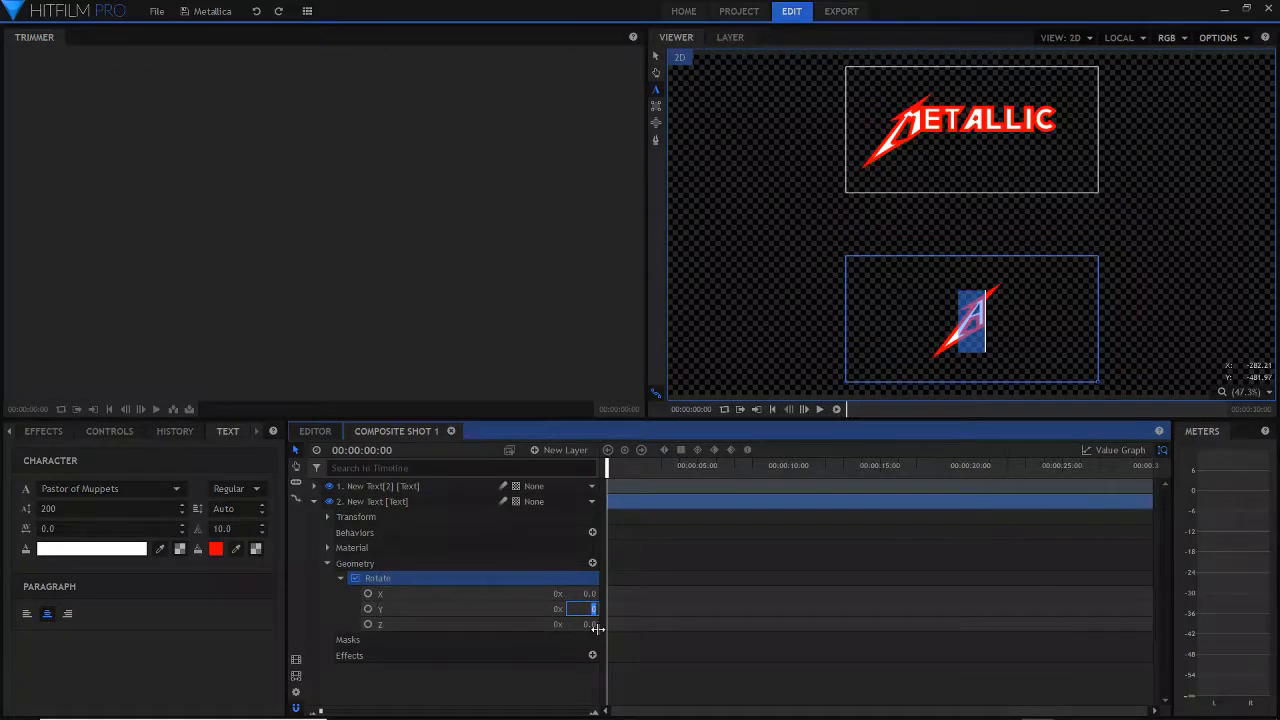
pyautogui.write('180.0')
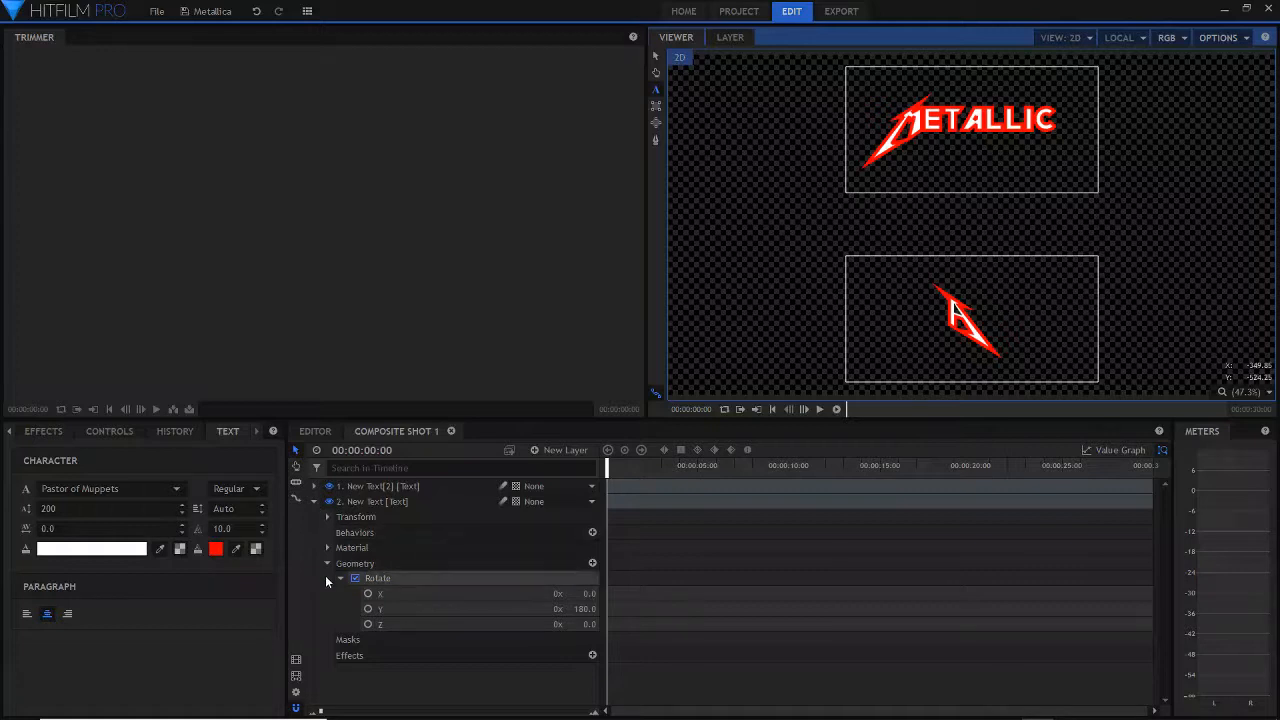
pyautogui.click(328, 516)
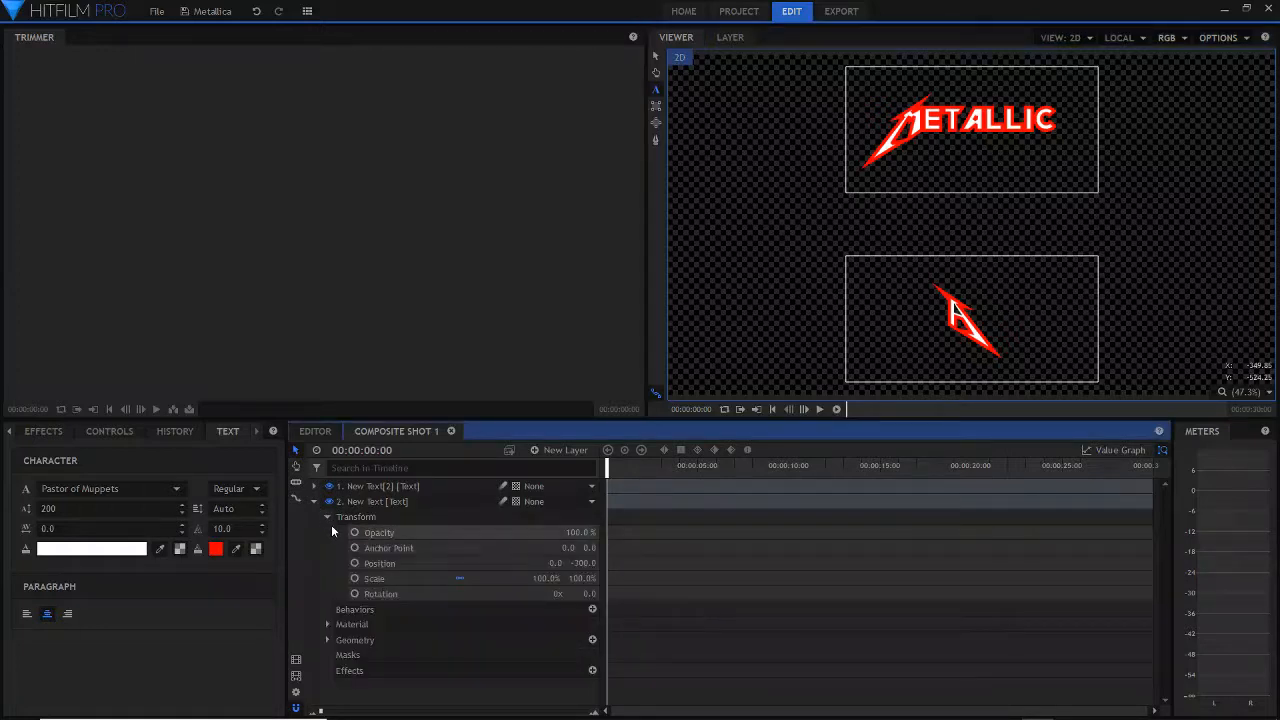